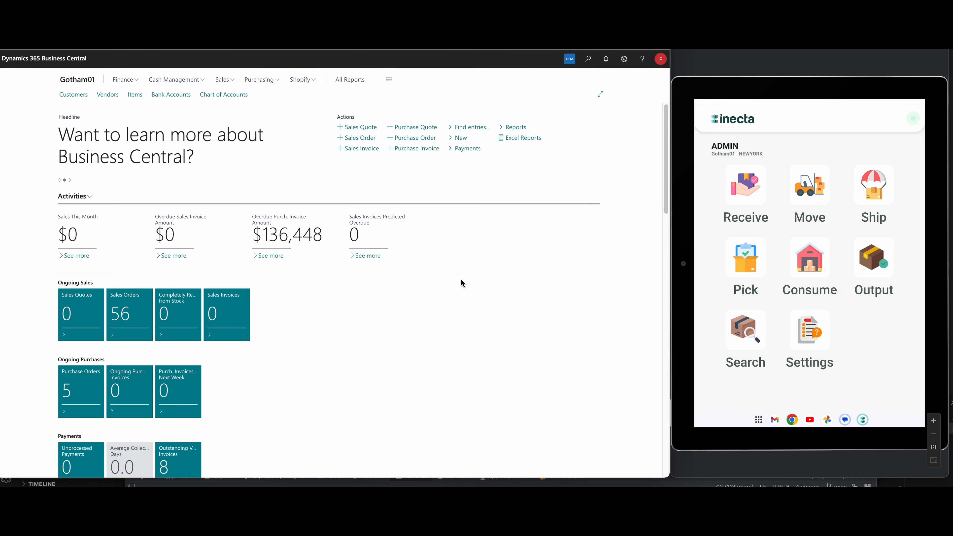
pyautogui.moveTo(457, 286)
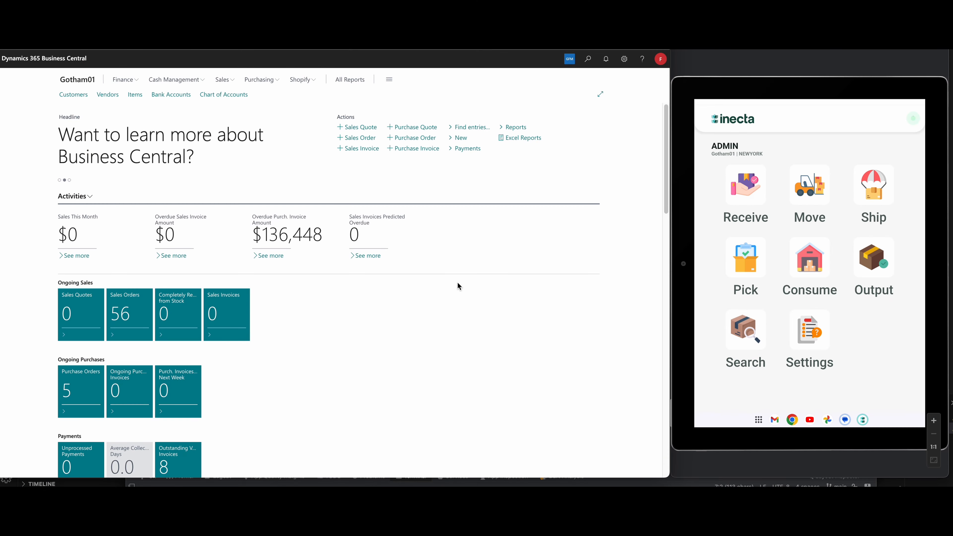
pyautogui.moveTo(336, 175)
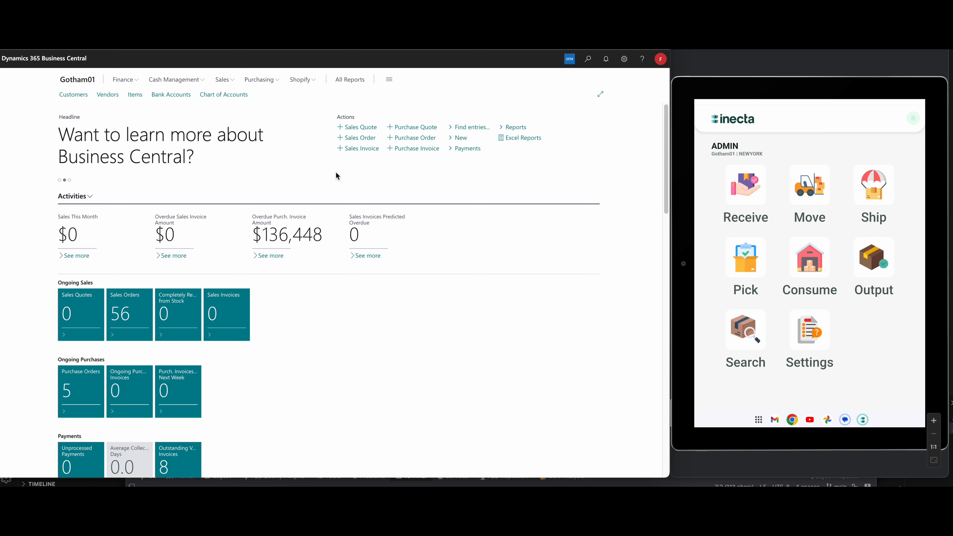
pyautogui.moveTo(578, 110)
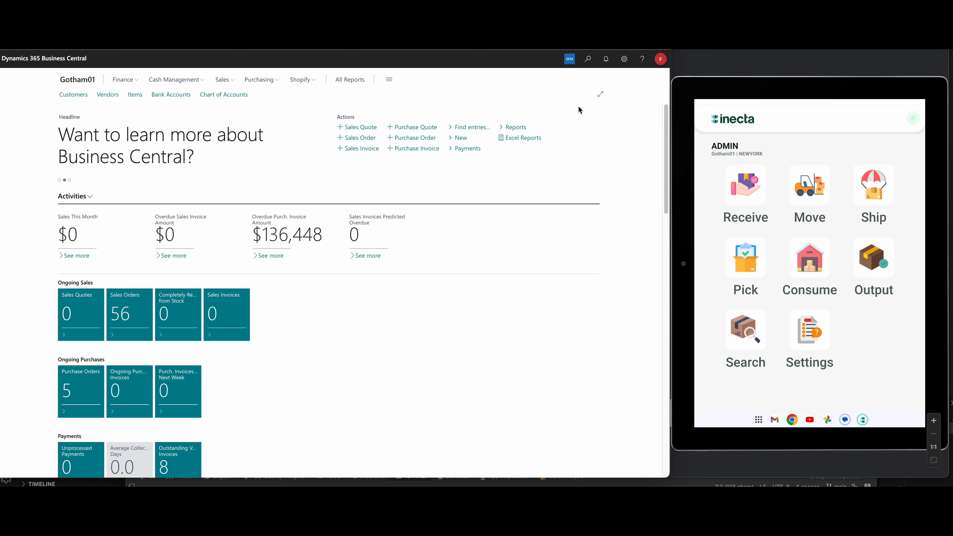
# - Bring up the 'Tell me what you want to do' search from the top bar
pyautogui.click(587, 60)
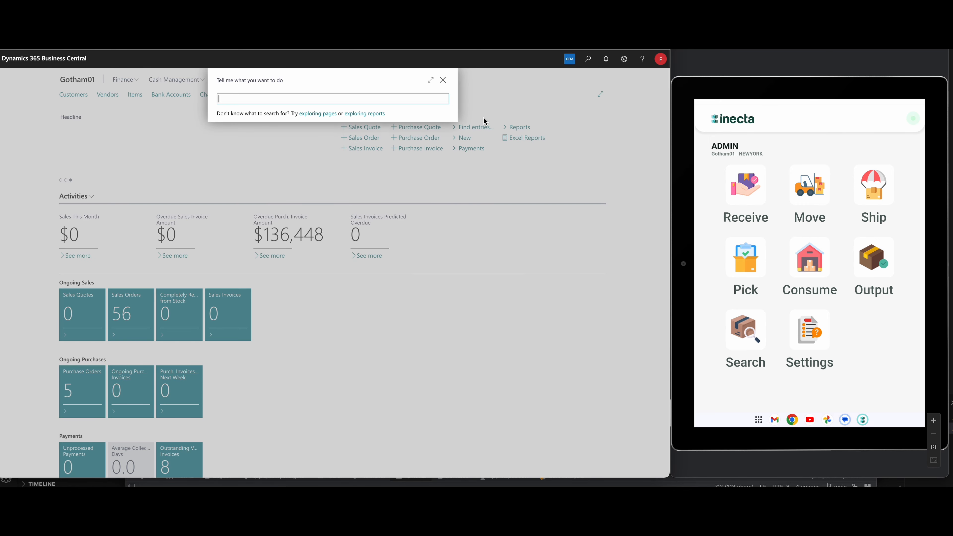
# - Search 'bin con' and choose Bin Contents to list items, units and quantities per bin
pyautogui.write('bin con')
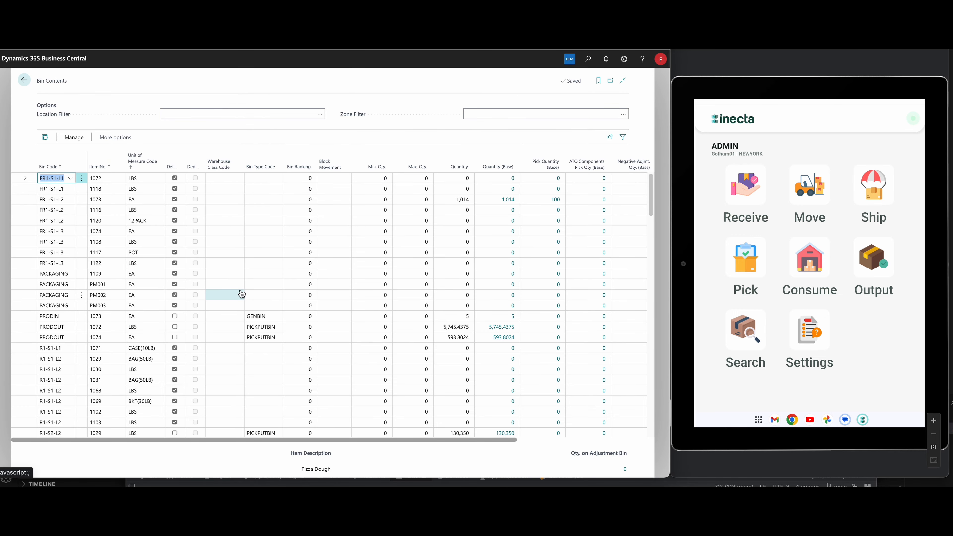
pyautogui.moveTo(233, 284)
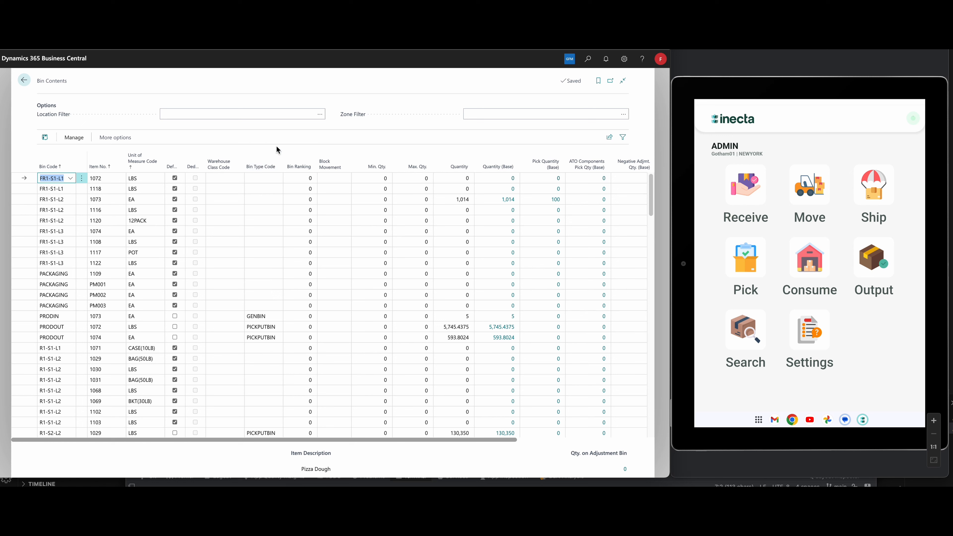
pyautogui.click(144, 242)
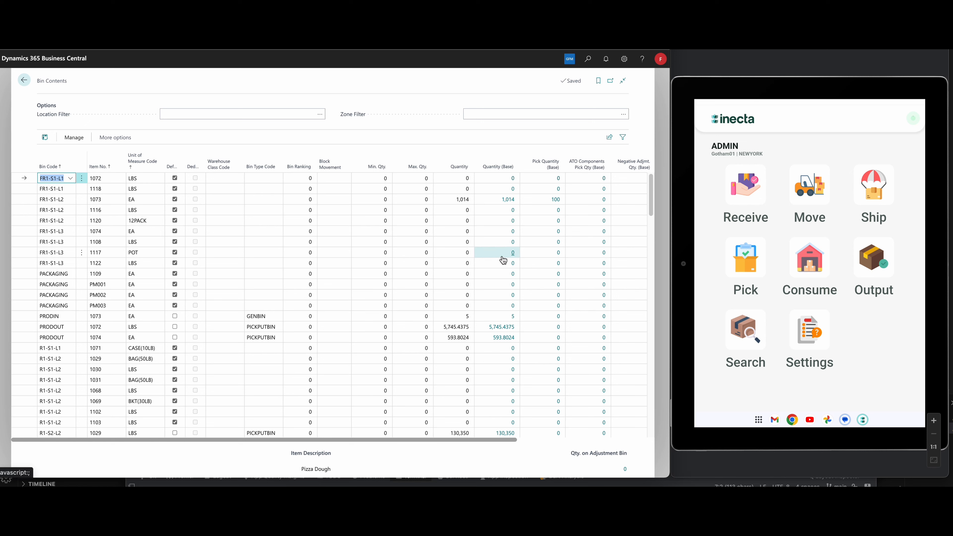
pyautogui.moveTo(504, 252)
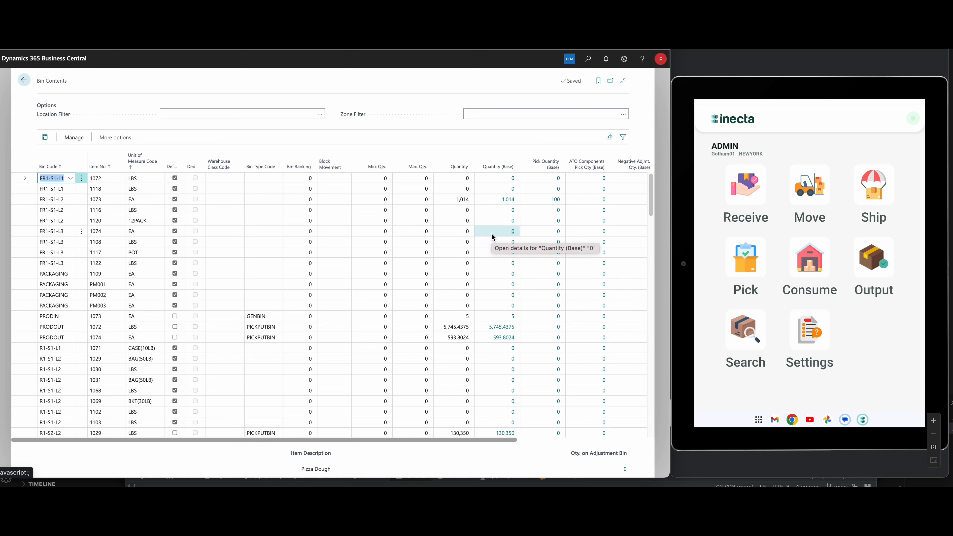
pyautogui.moveTo(87, 149)
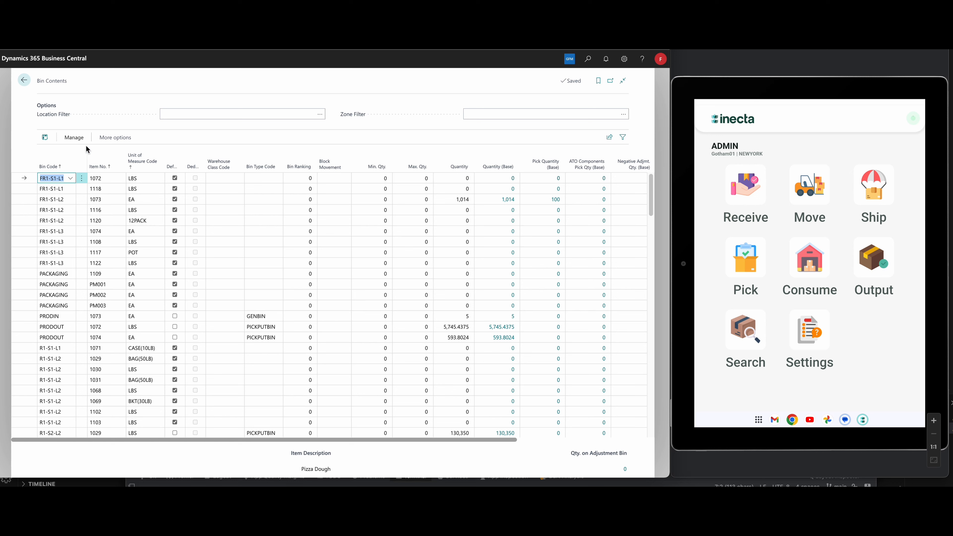
pyautogui.moveTo(58, 197)
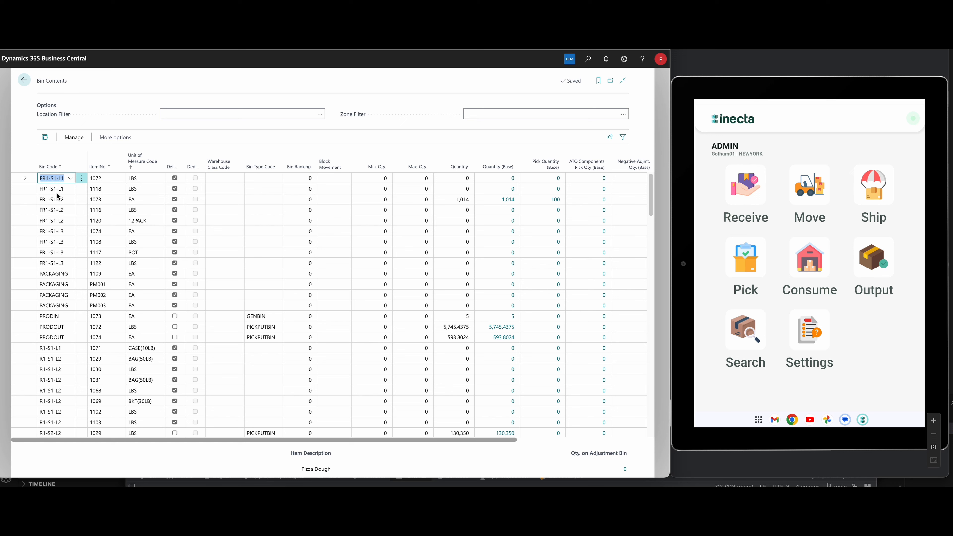
# - Select the item number on the FR1-S1-L2 row and show the item lookup list
pyautogui.click(54, 306)
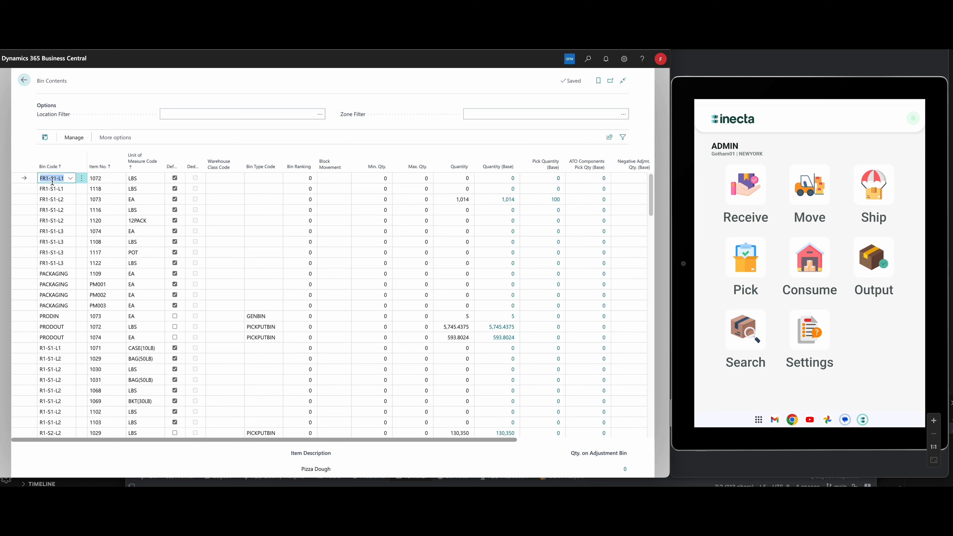
pyautogui.moveTo(136, 178)
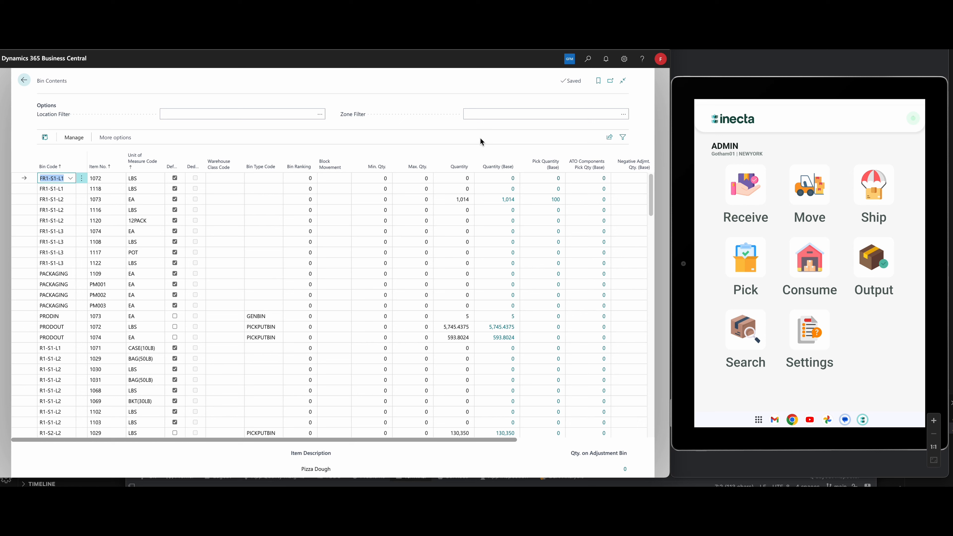
pyautogui.moveTo(326, 143)
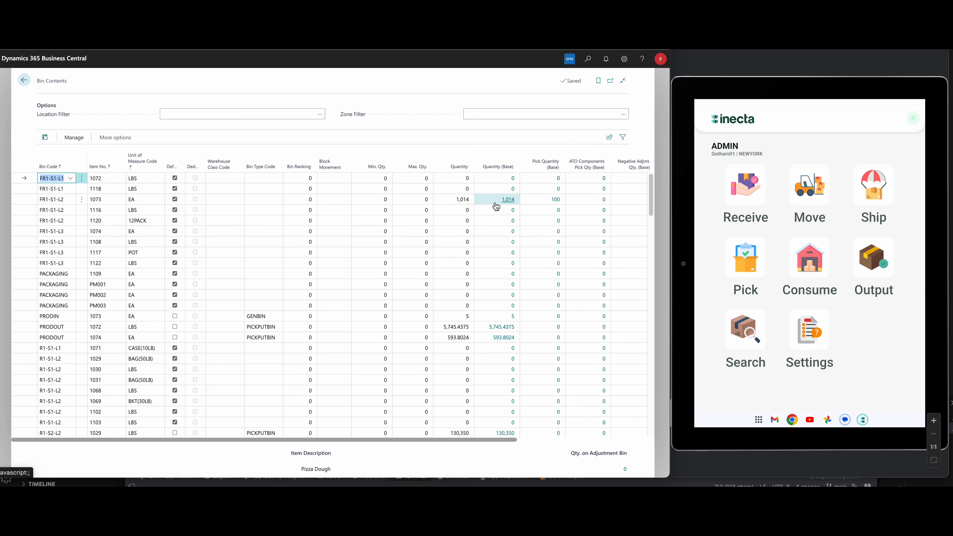
pyautogui.click(96, 189)
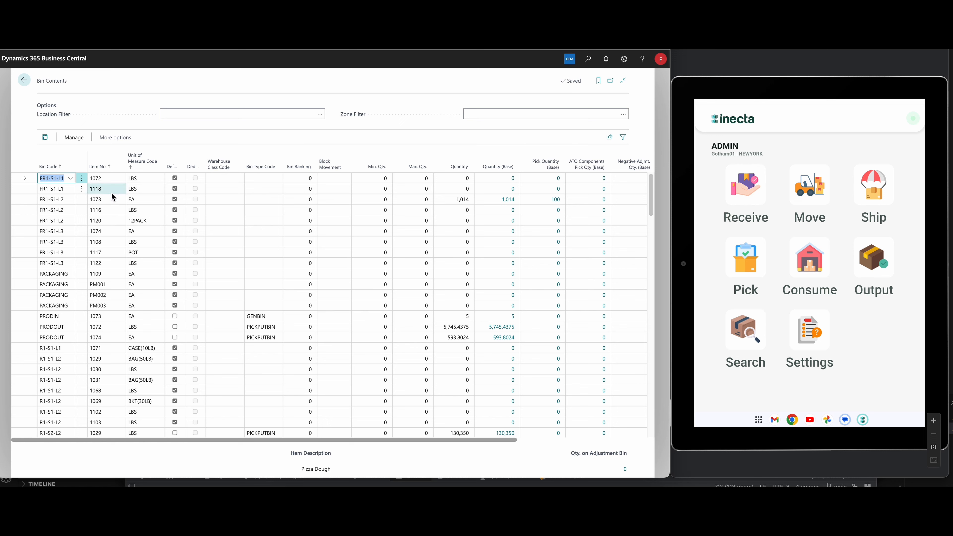
pyautogui.click(97, 200)
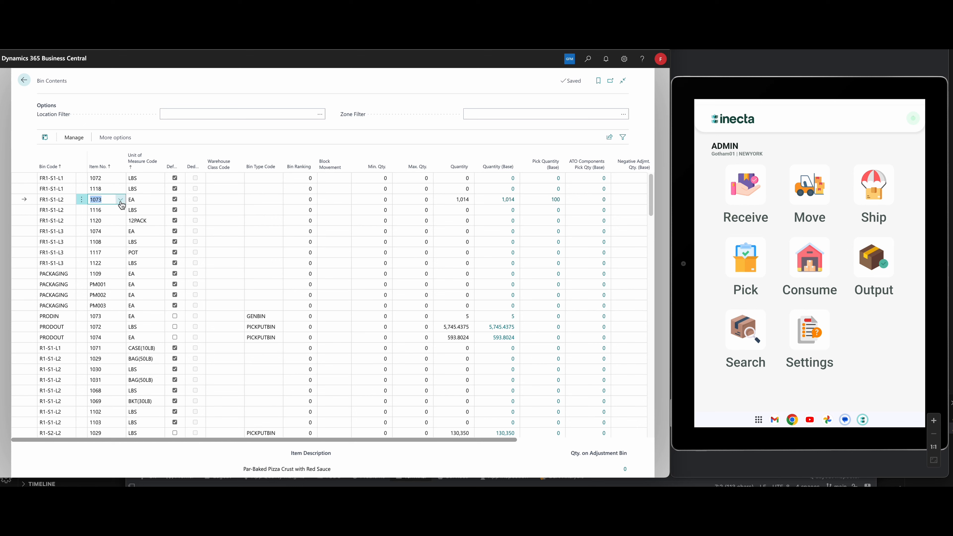
pyautogui.click(120, 199)
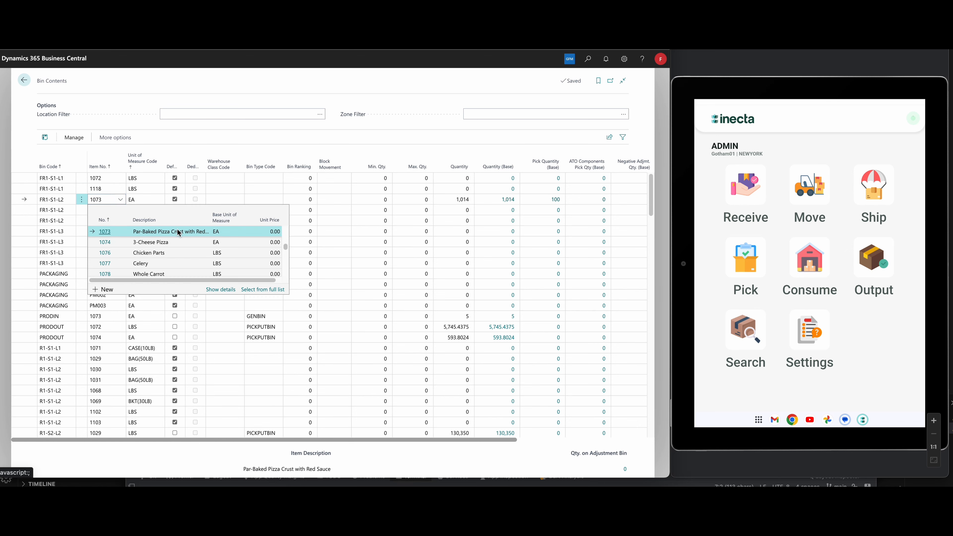
pyautogui.moveTo(144, 150)
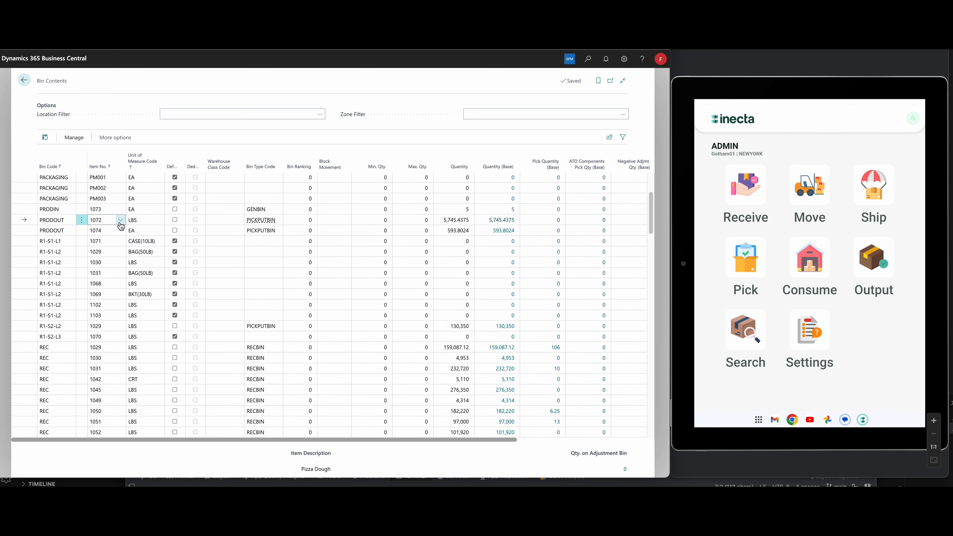
pyautogui.click(120, 220)
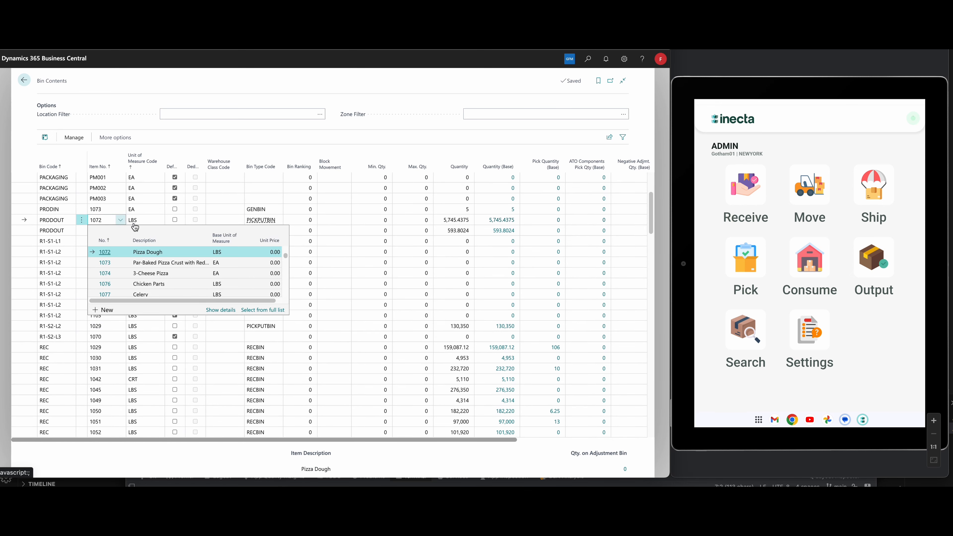
pyautogui.moveTo(170, 251)
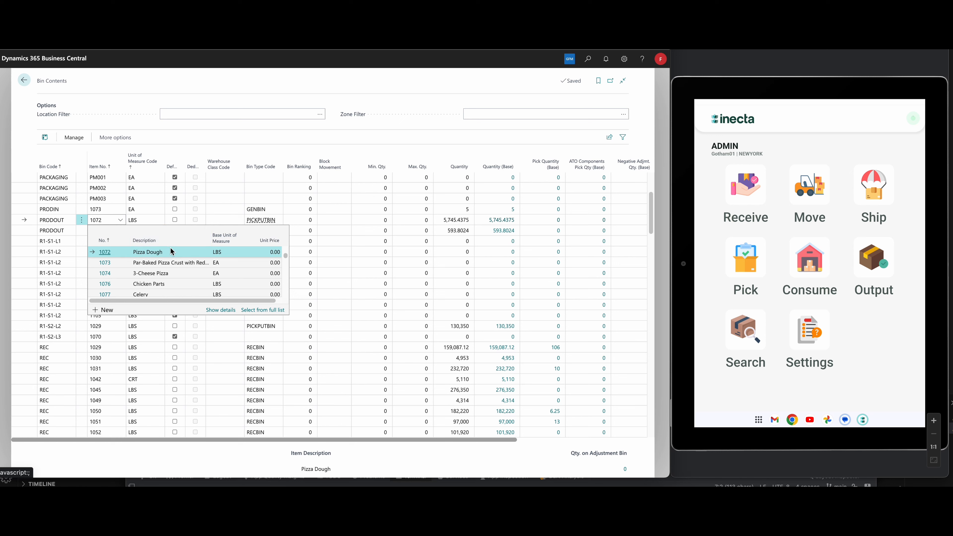
pyautogui.moveTo(236, 259)
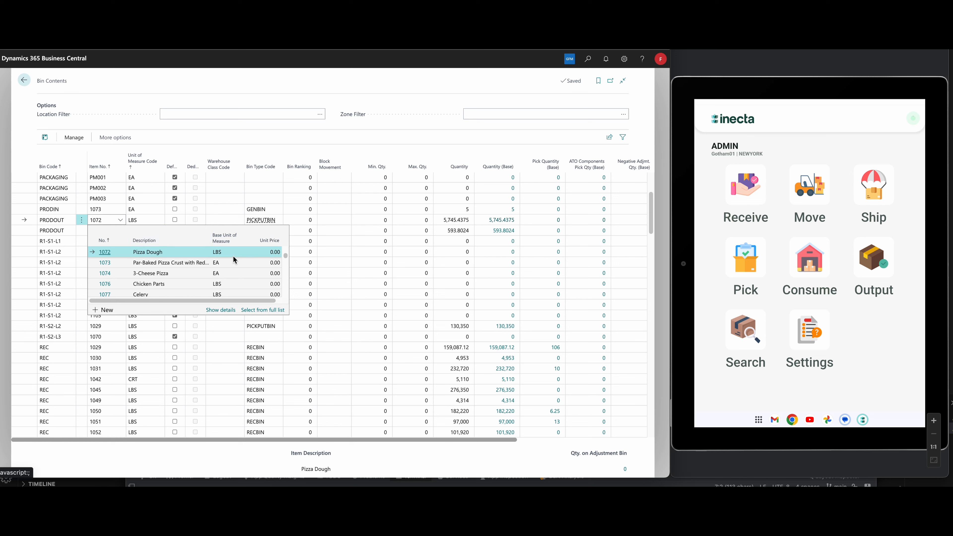
pyautogui.moveTo(243, 217)
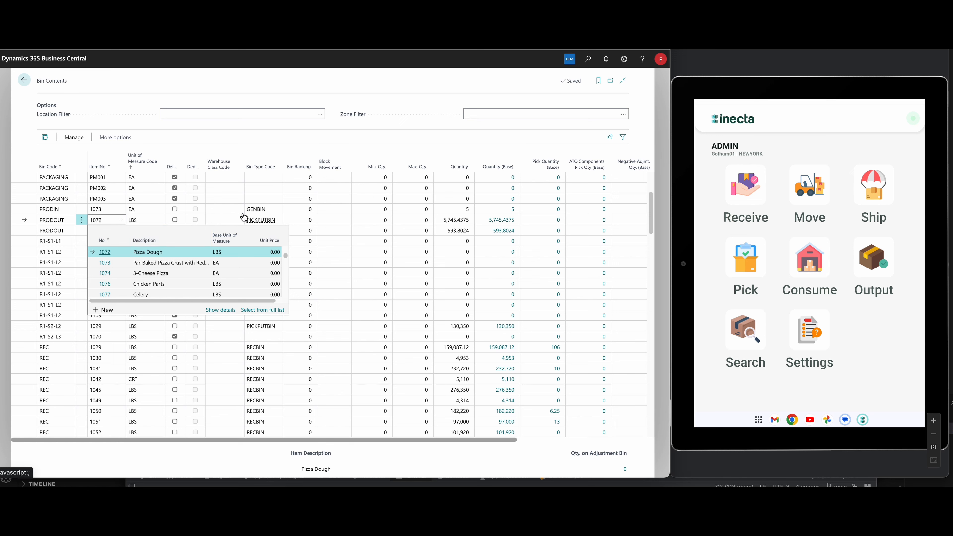
pyautogui.moveTo(226, 177)
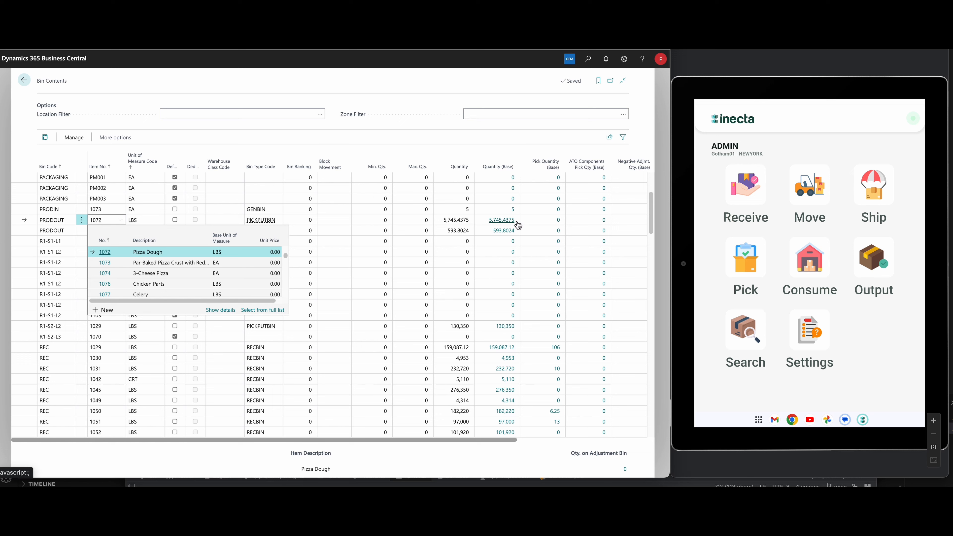
pyautogui.moveTo(219, 228)
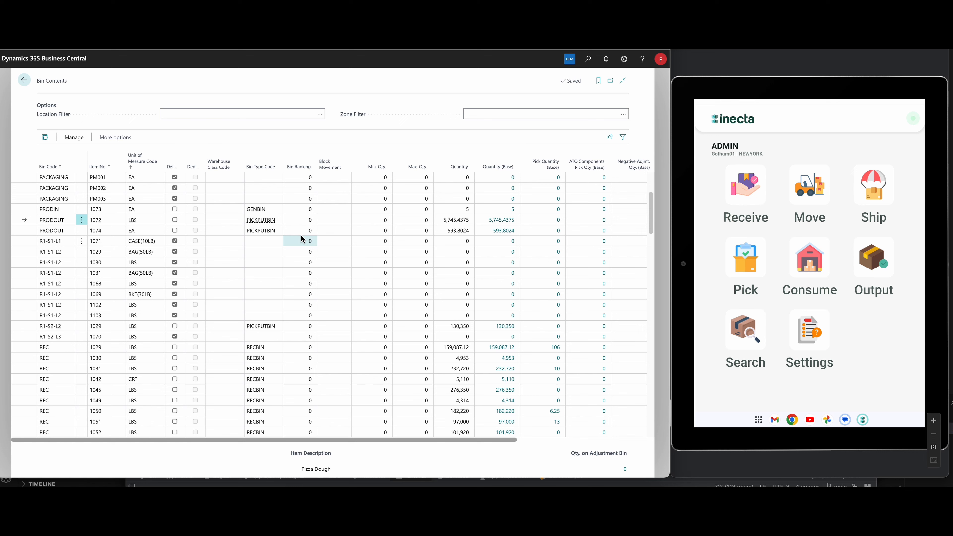
# - Search inventory for 'piz', choose 1072 Pizza Dough and list its PRODOUT lots
pyautogui.click(745, 328)
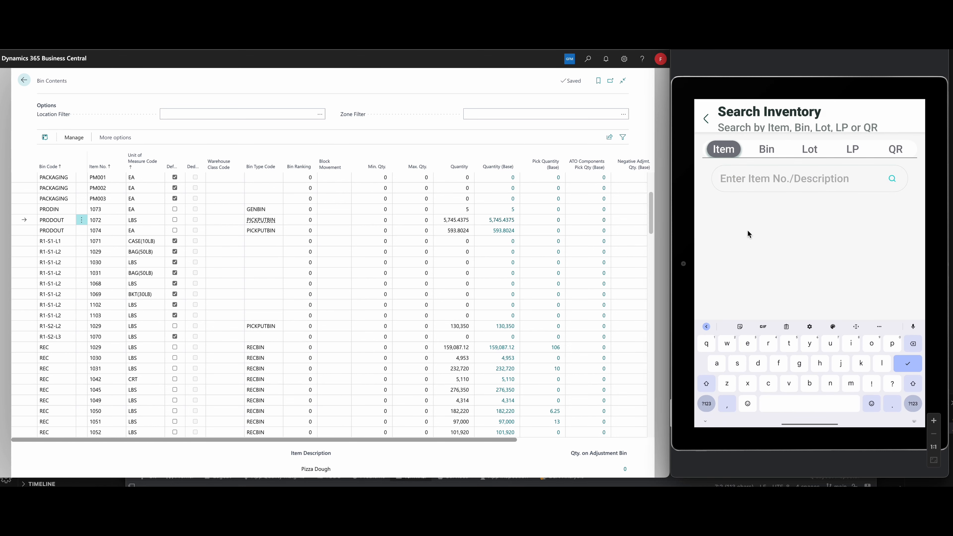
pyautogui.write('piz')
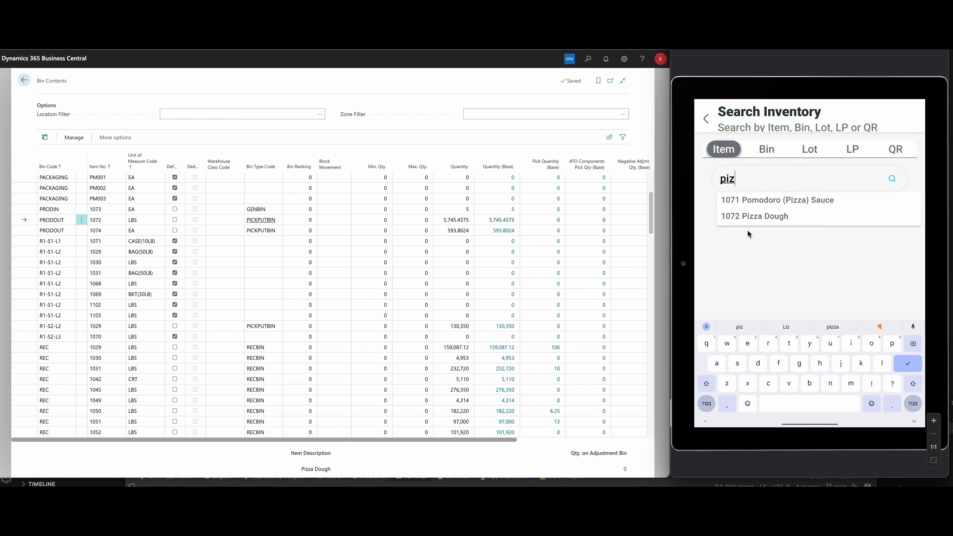
pyautogui.click(754, 216)
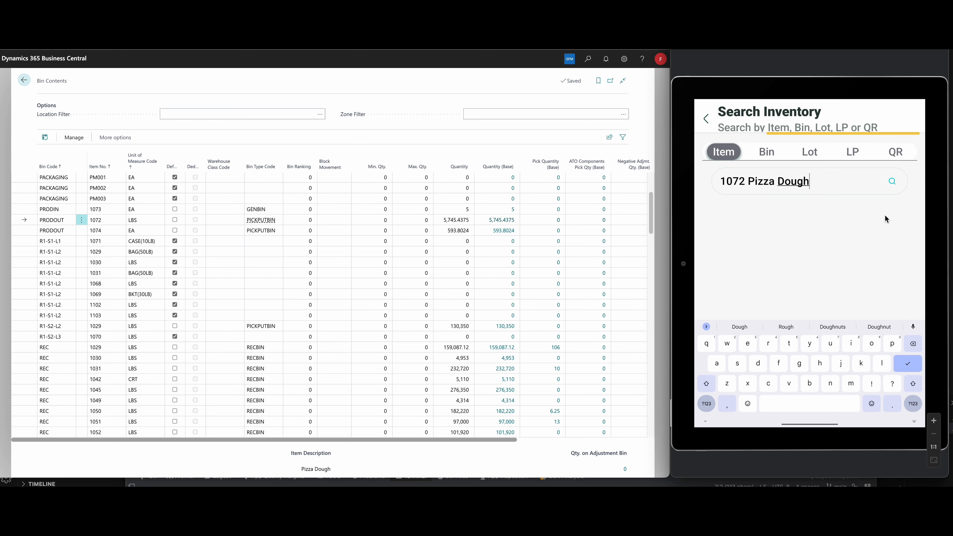
pyautogui.click(891, 181)
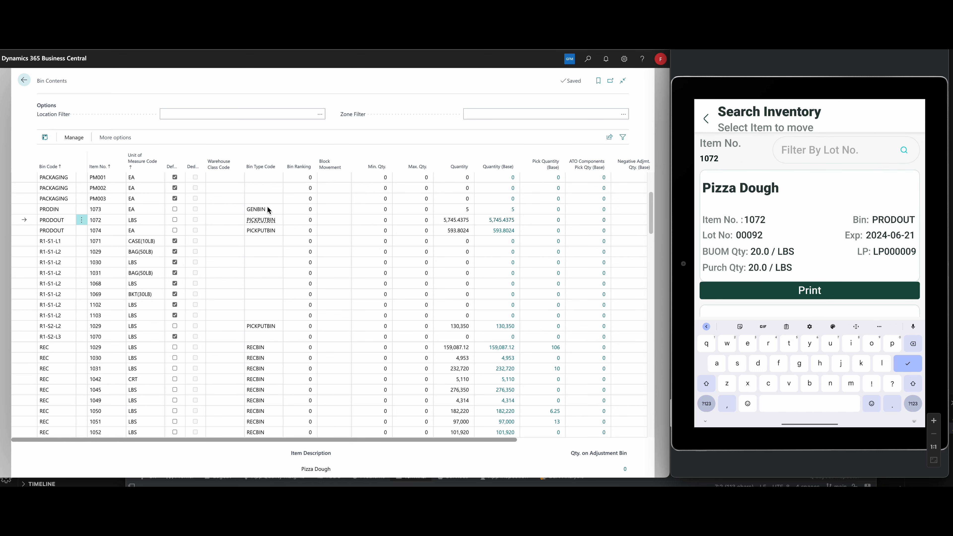
pyautogui.moveTo(789, 220)
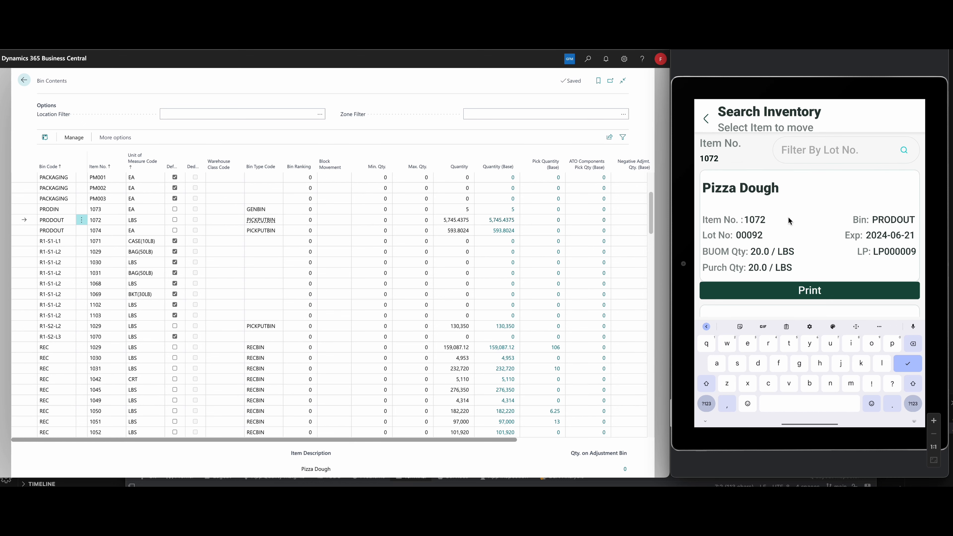
pyautogui.moveTo(222, 230)
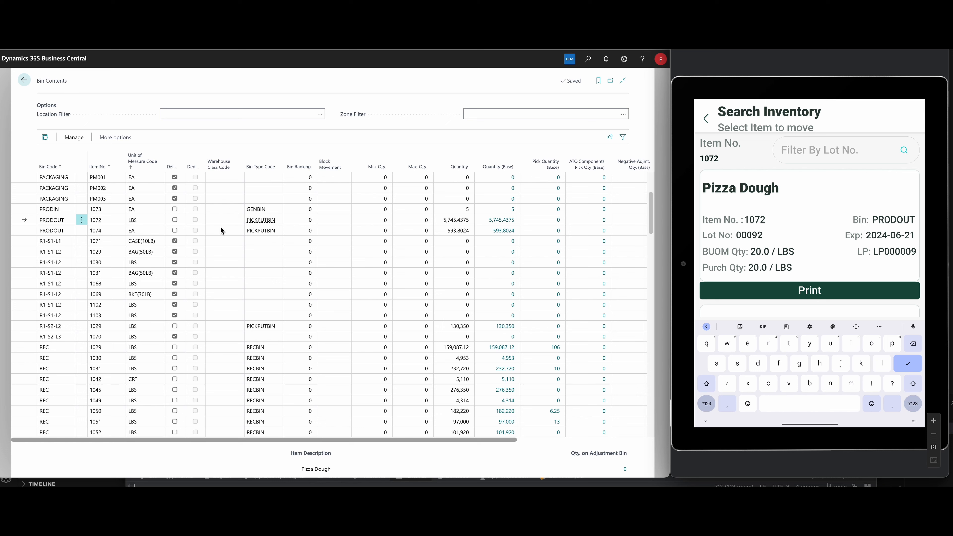
pyautogui.moveTo(819, 230)
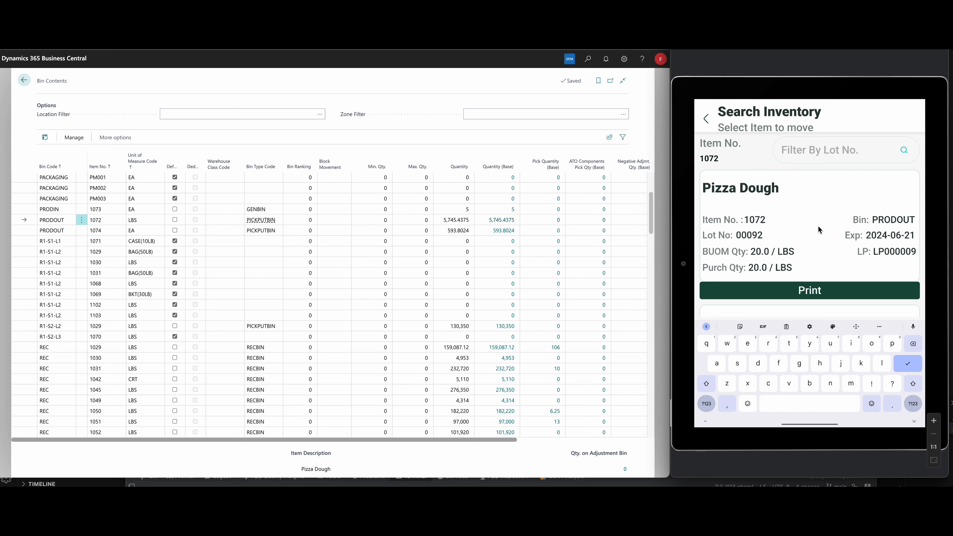
pyautogui.moveTo(790, 261)
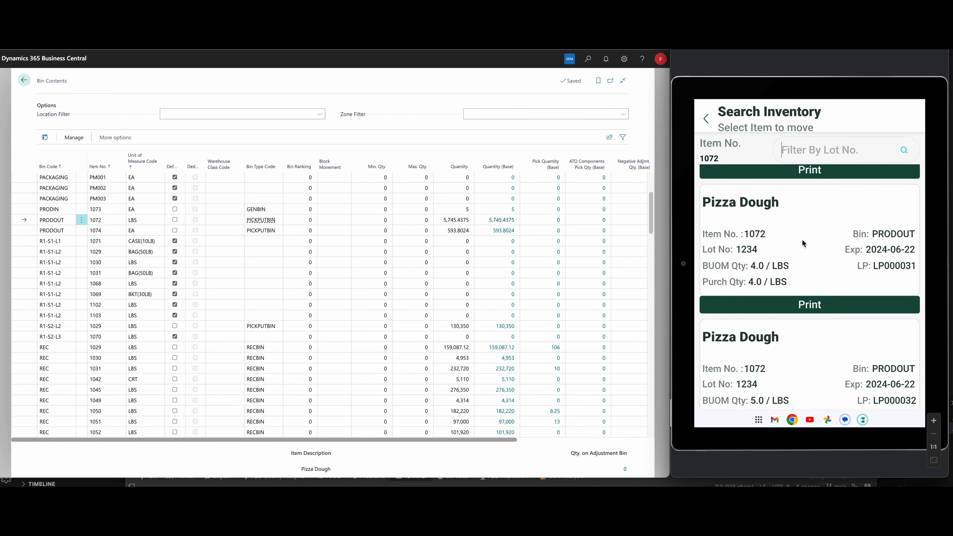
pyautogui.scroll(-3)
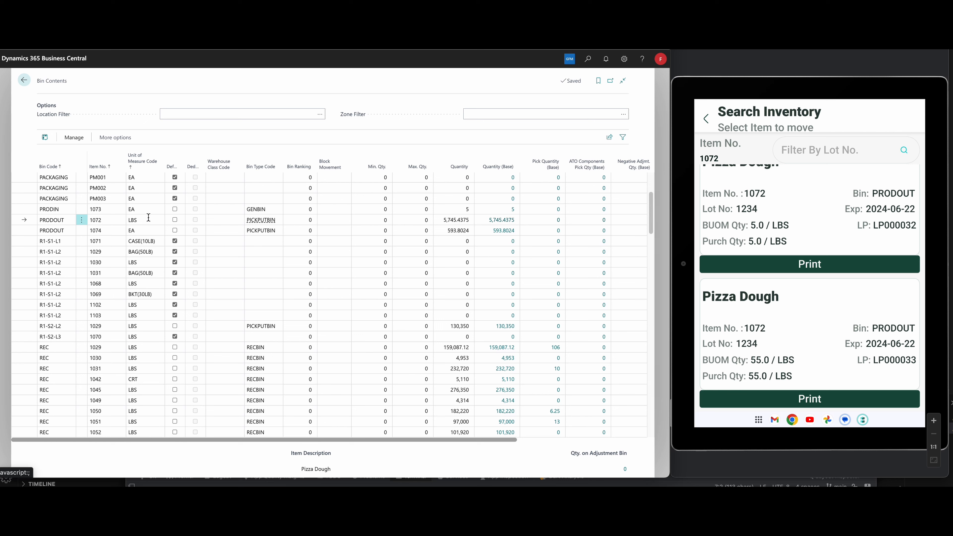
pyautogui.moveTo(226, 228)
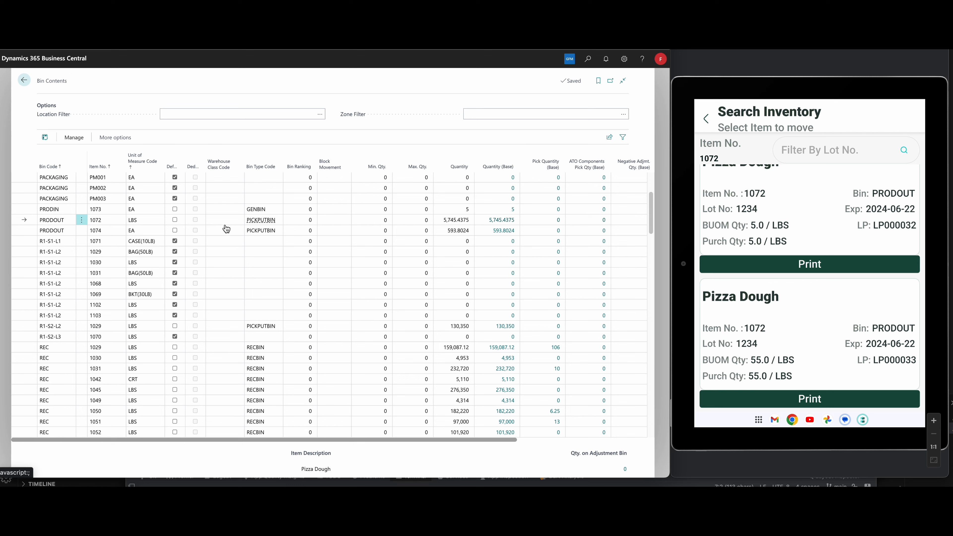